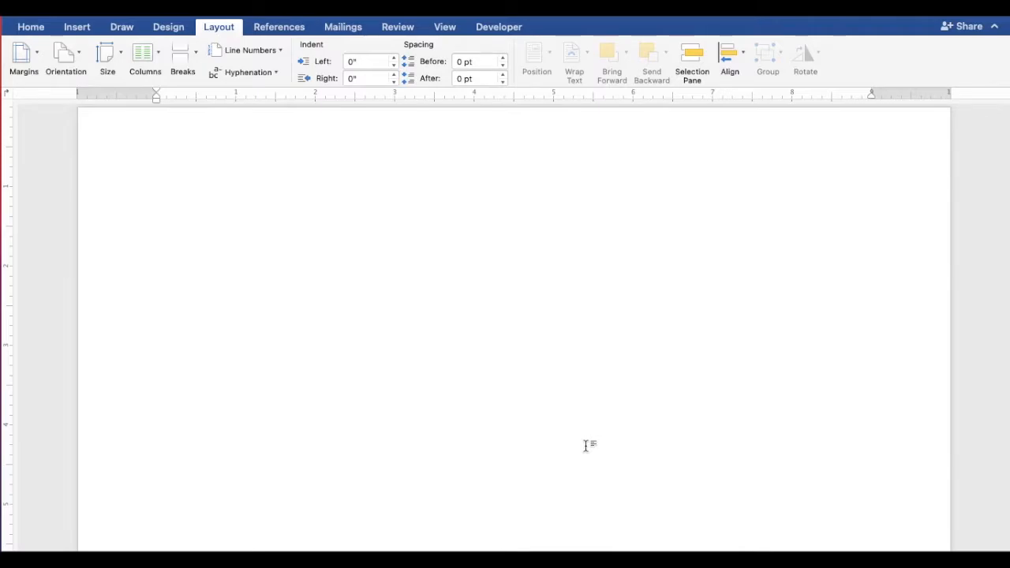
# Step: Insert an Organization Chart SmartArt graphic from the Hierarchy category onto the blank page
pyautogui.click(157, 216)
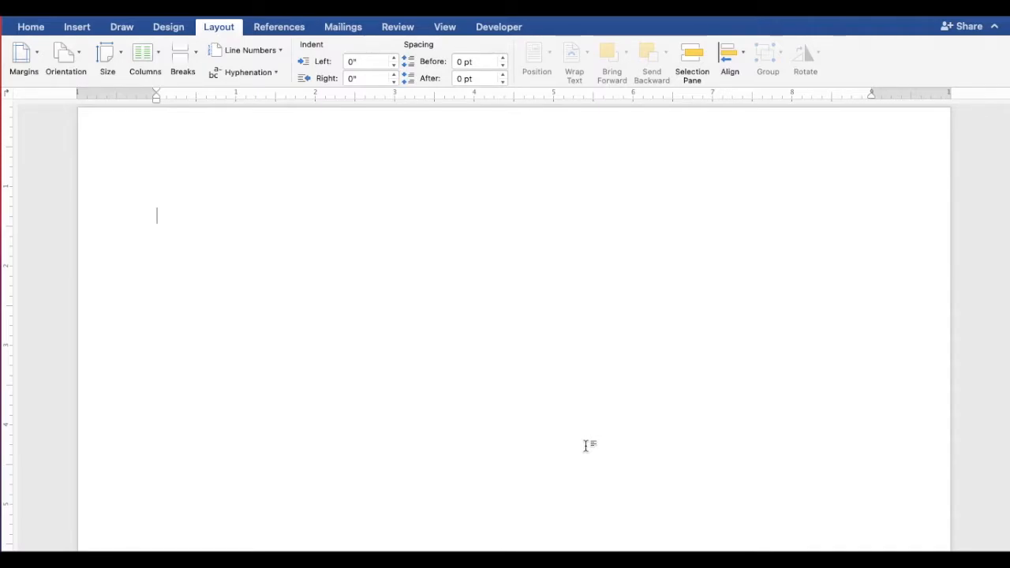
pyautogui.moveTo(167, 217)
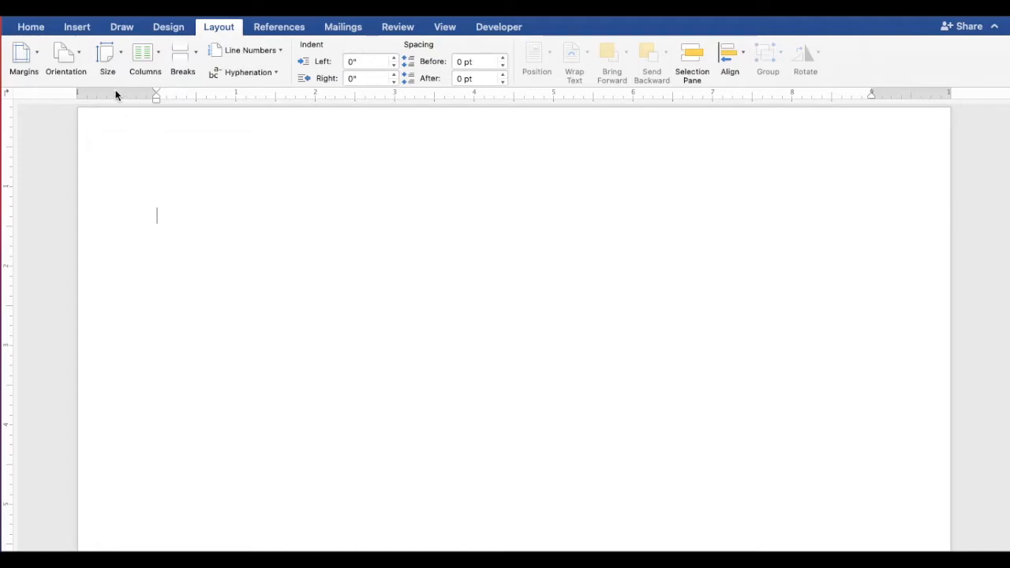
pyautogui.click(76, 26)
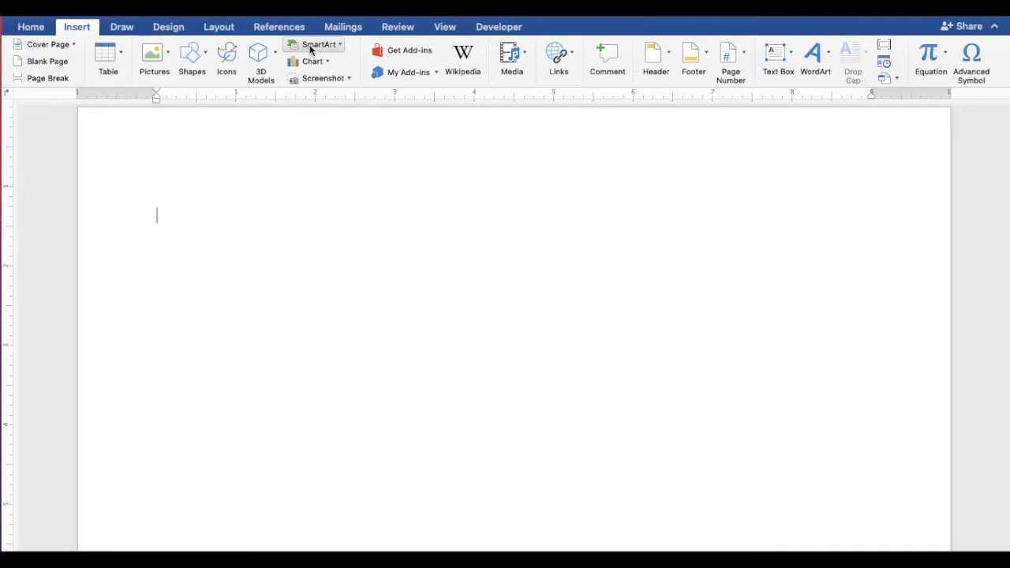
pyautogui.click(318, 45)
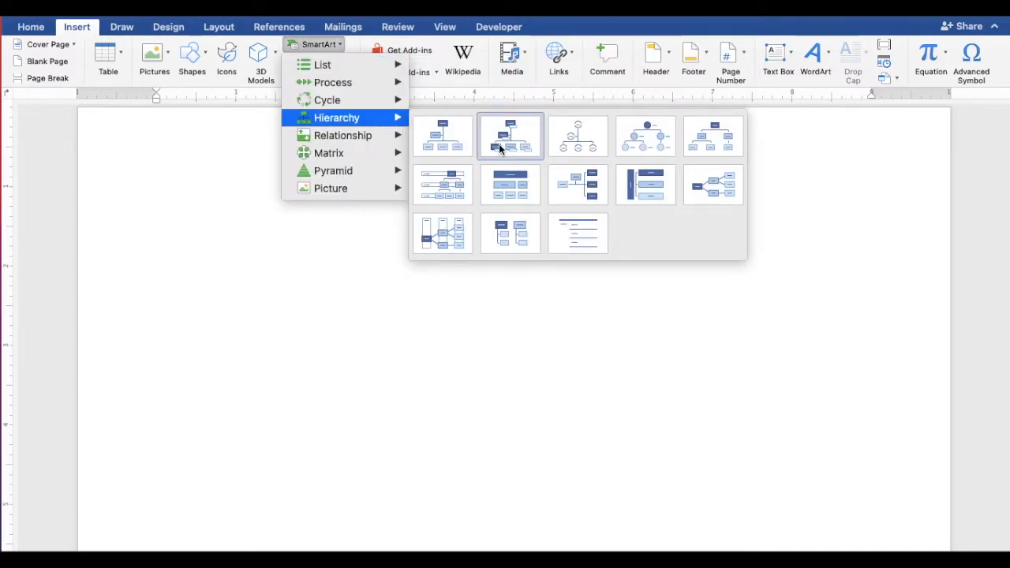
pyautogui.click(510, 136)
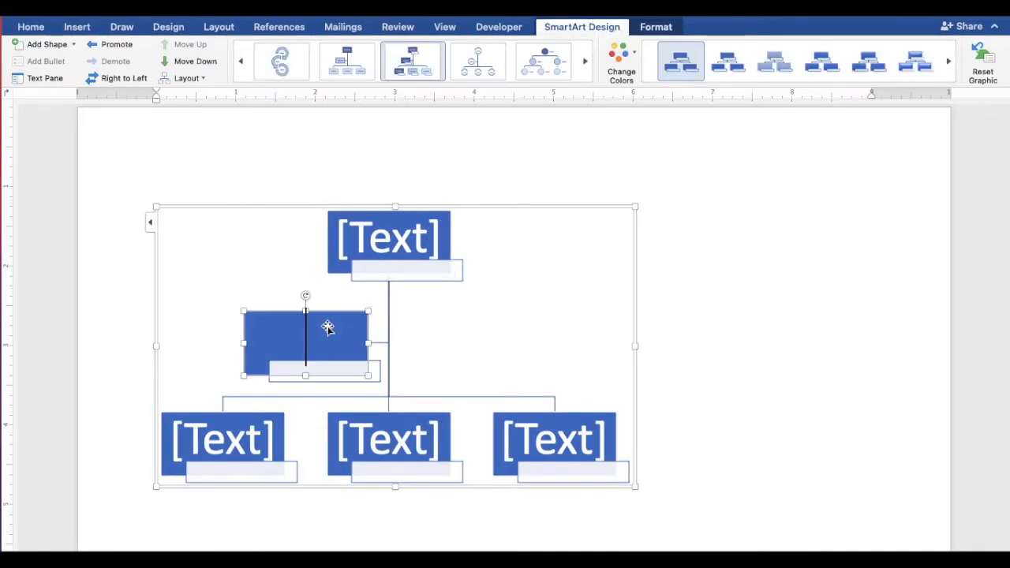
# Step: Add a box beside the assistant box labelled 'Name' with 'Title' underneath
pyautogui.click(72, 44)
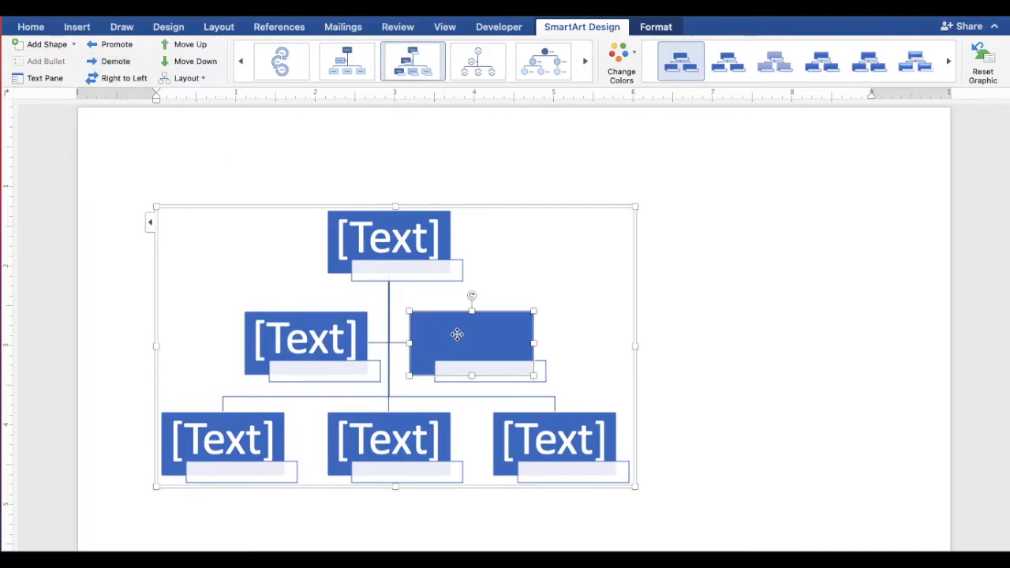
pyautogui.write('Name')
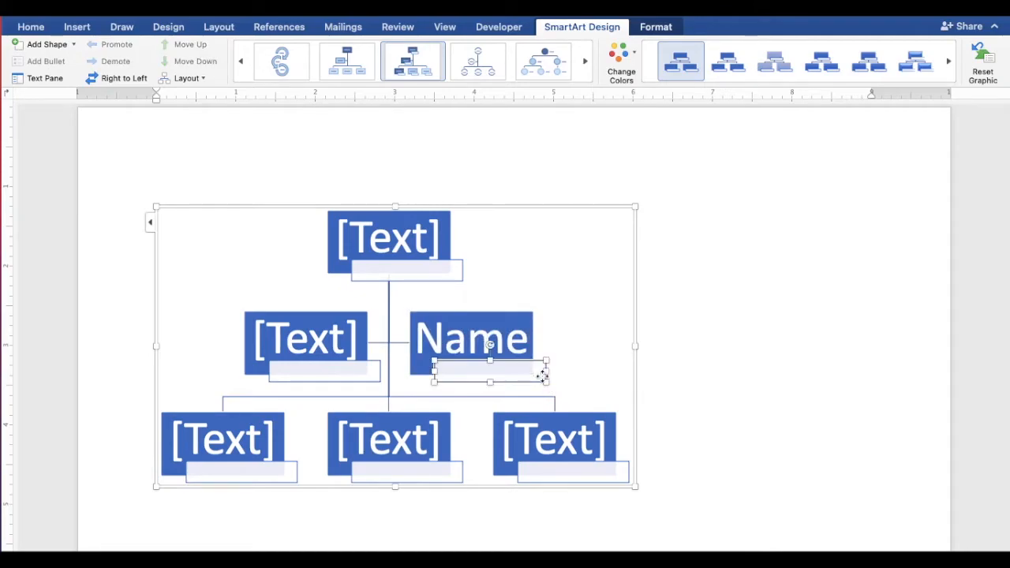
pyautogui.write('Title')
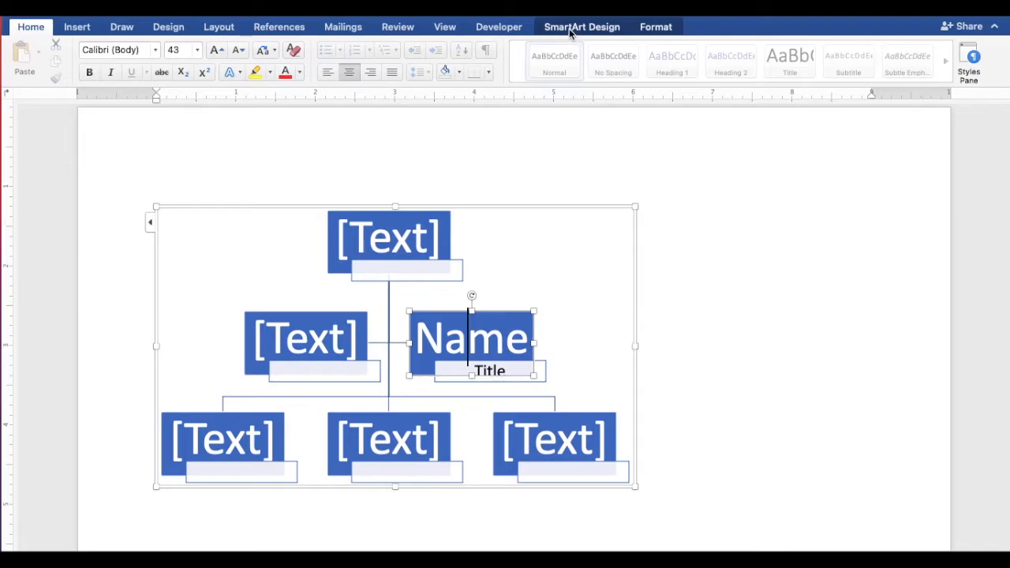
# Step: Show the Text Pane outline of the org chart from the SmartArt Design options
pyautogui.click(581, 25)
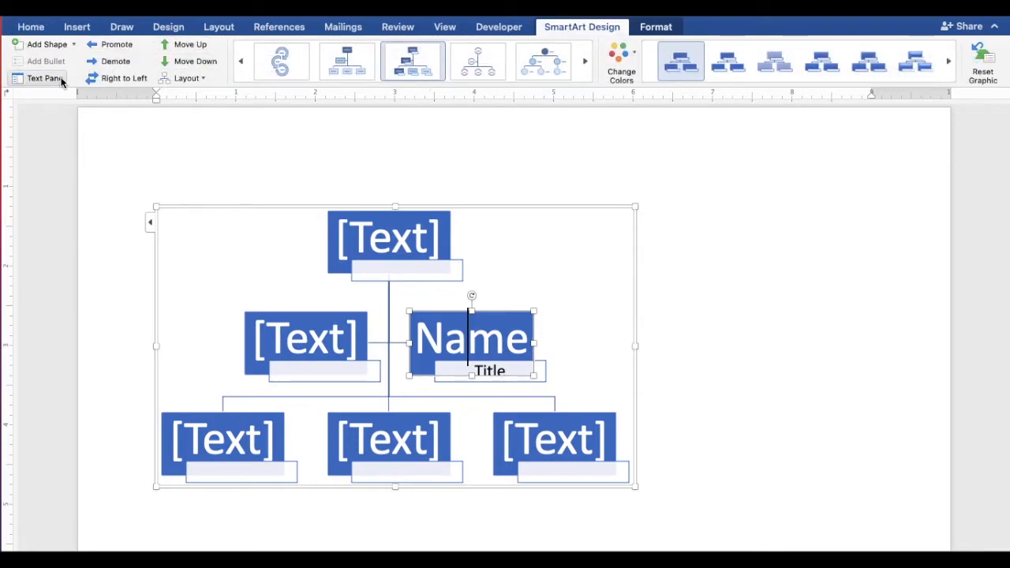
pyautogui.click(45, 77)
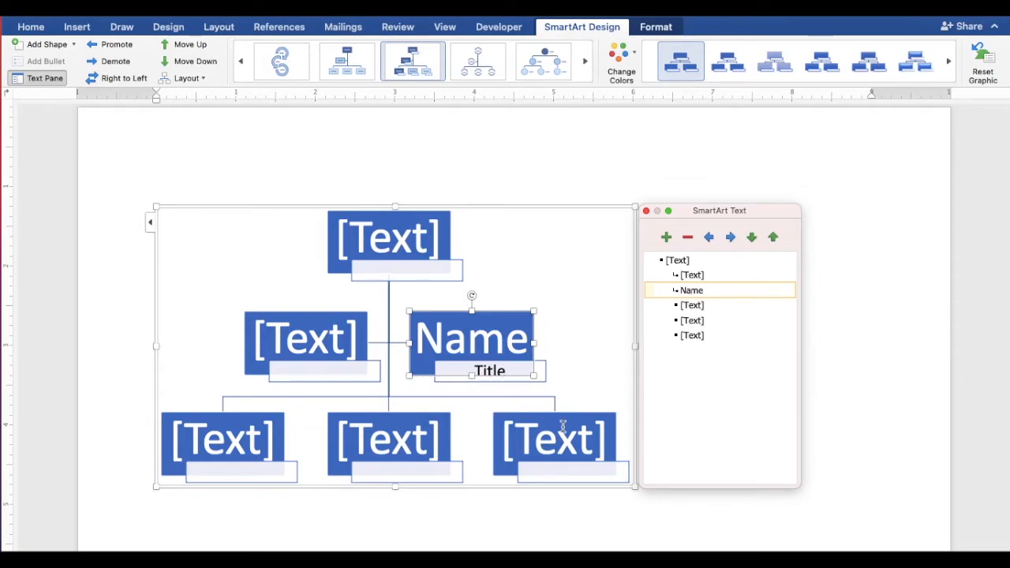
pyautogui.moveTo(713, 343)
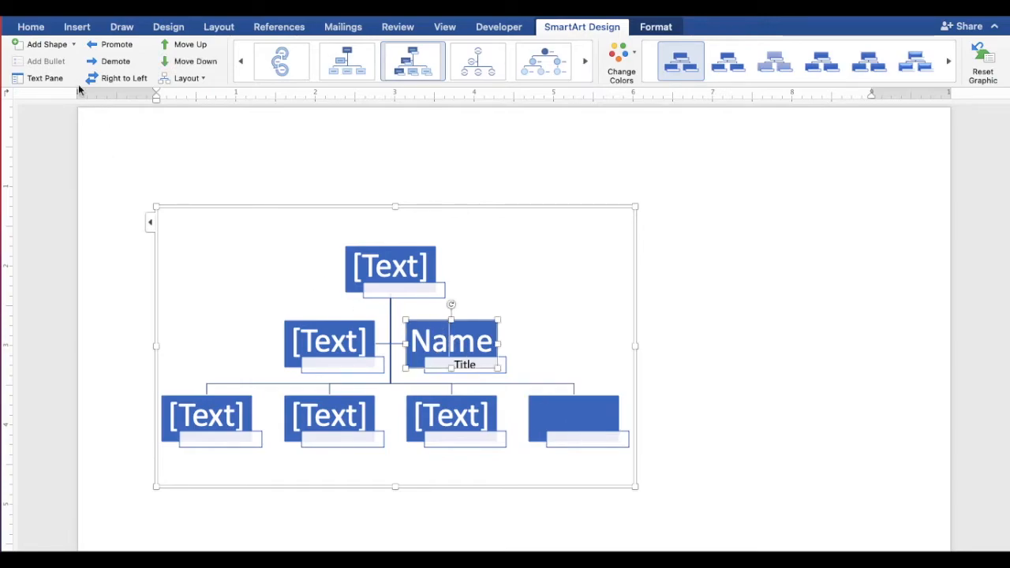
# Step: Add a fourth bottom-row box and apply a Colorful scheme from Change Colors
pyautogui.click(74, 44)
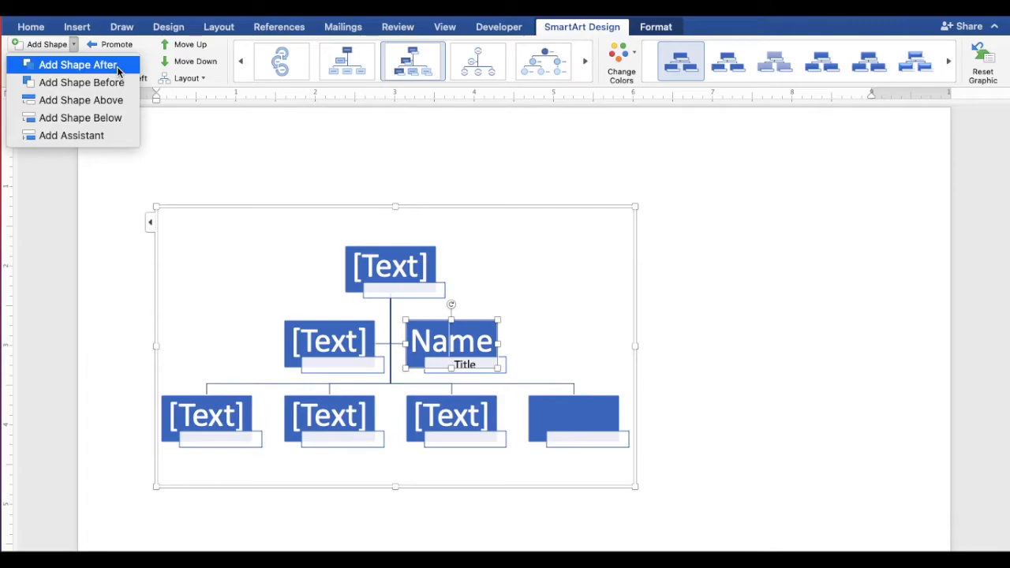
pyautogui.click(77, 65)
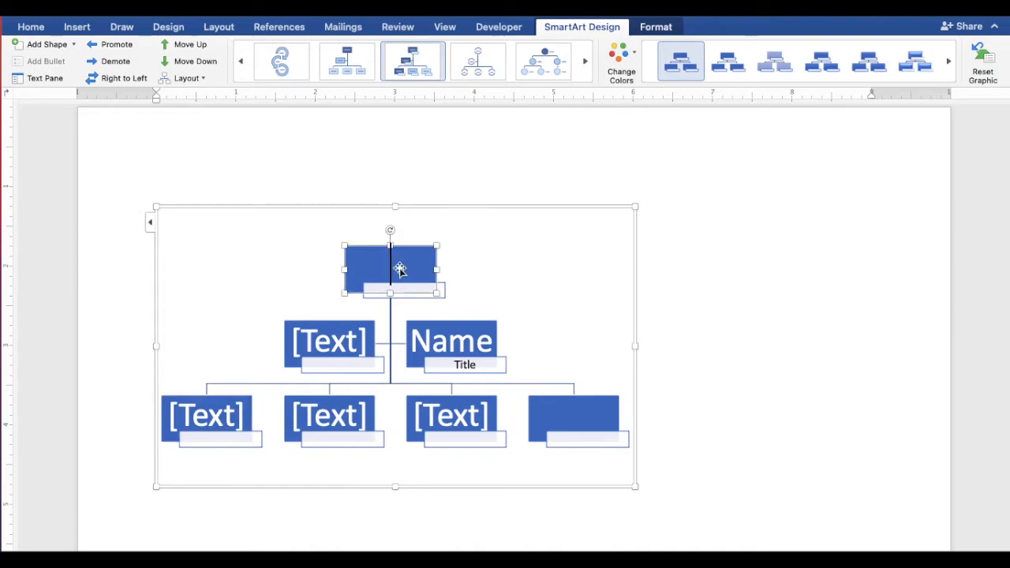
pyautogui.click(621, 60)
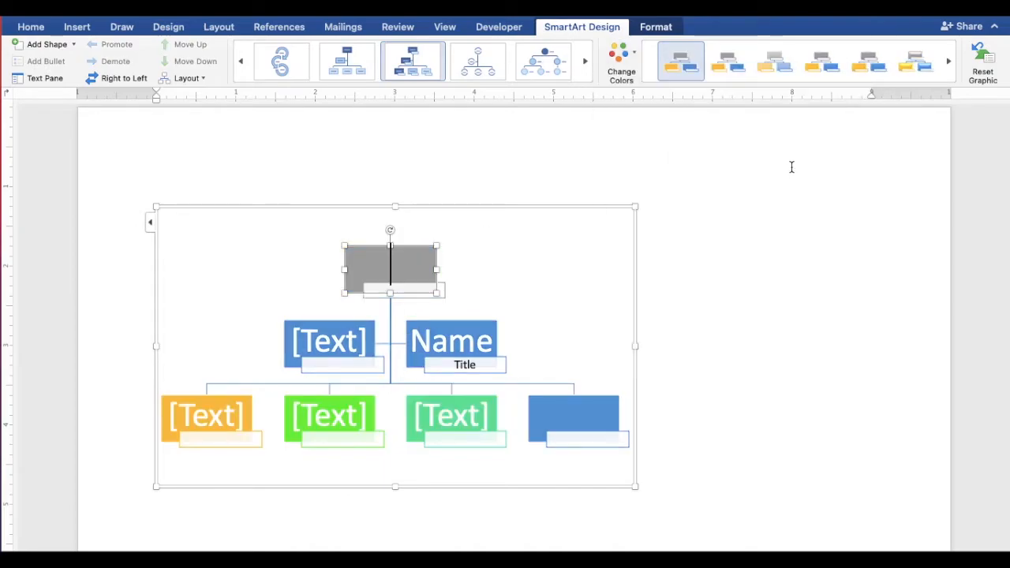
# Step: Apply a raised, glossy 3D style from the SmartArt Styles gallery to the boxes
pyautogui.click(798, 85)
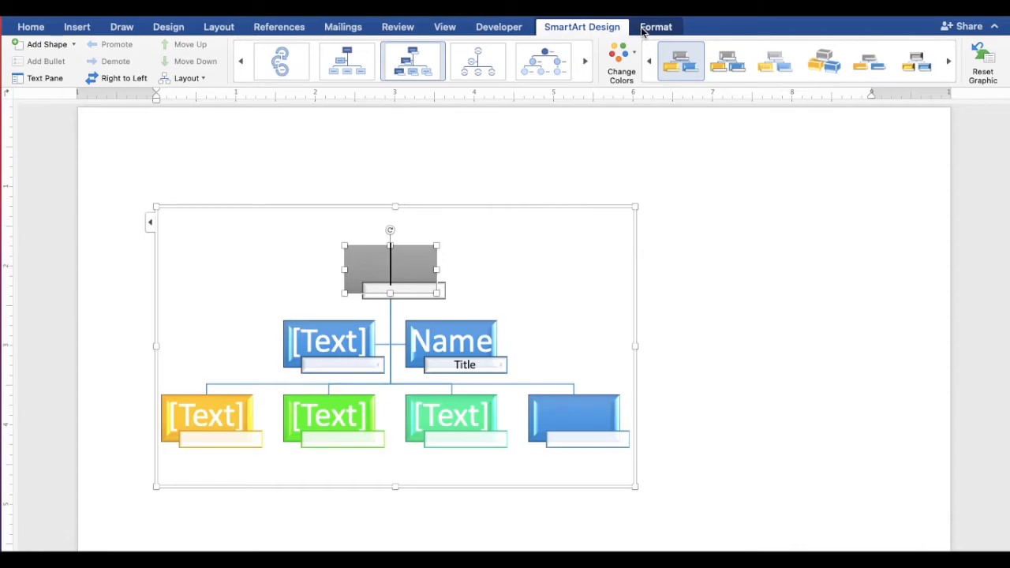
pyautogui.click(657, 25)
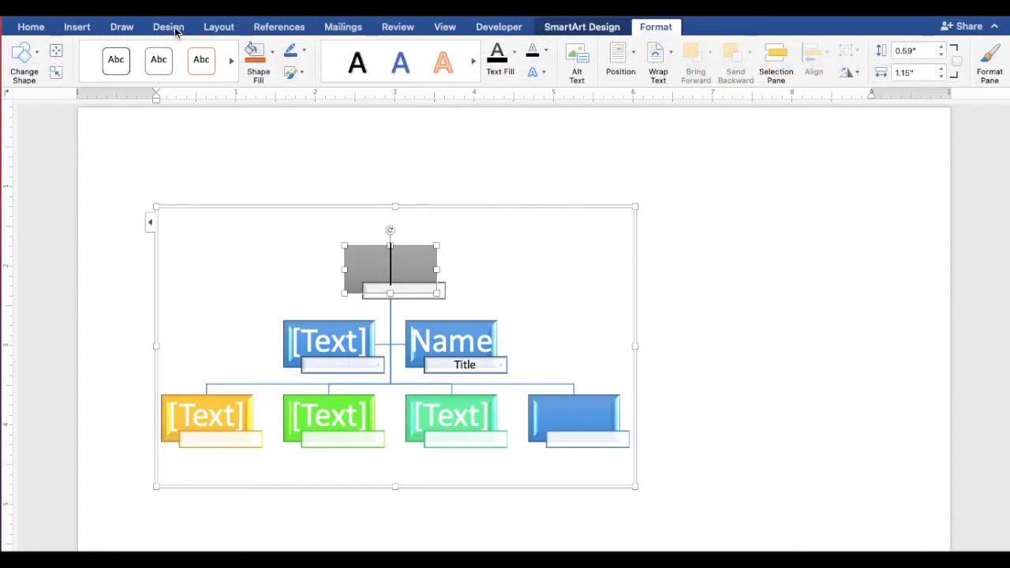
pyautogui.click(167, 25)
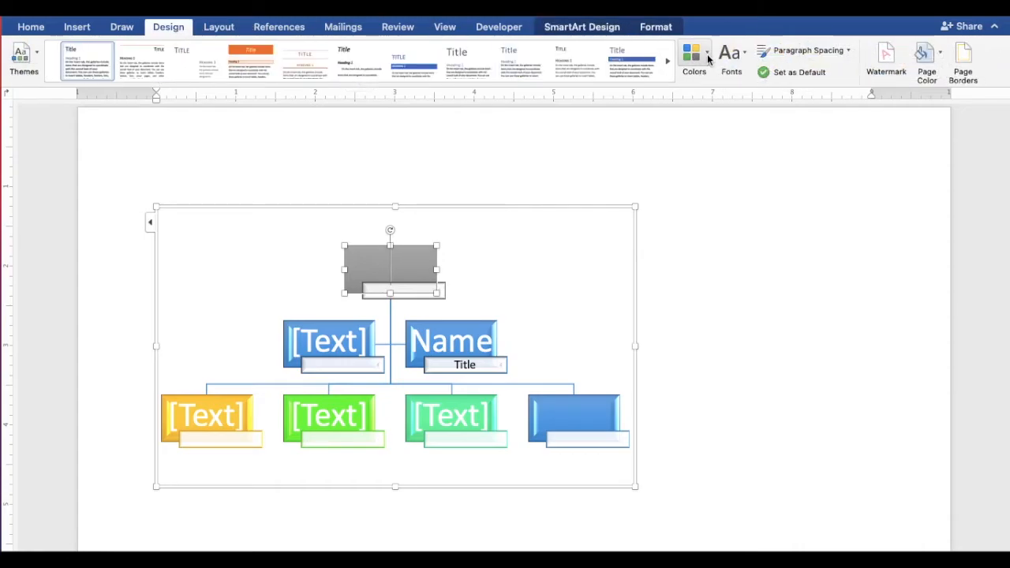
# Step: Apply the Green theme colour set, then select the chart's top box
pyautogui.click(695, 55)
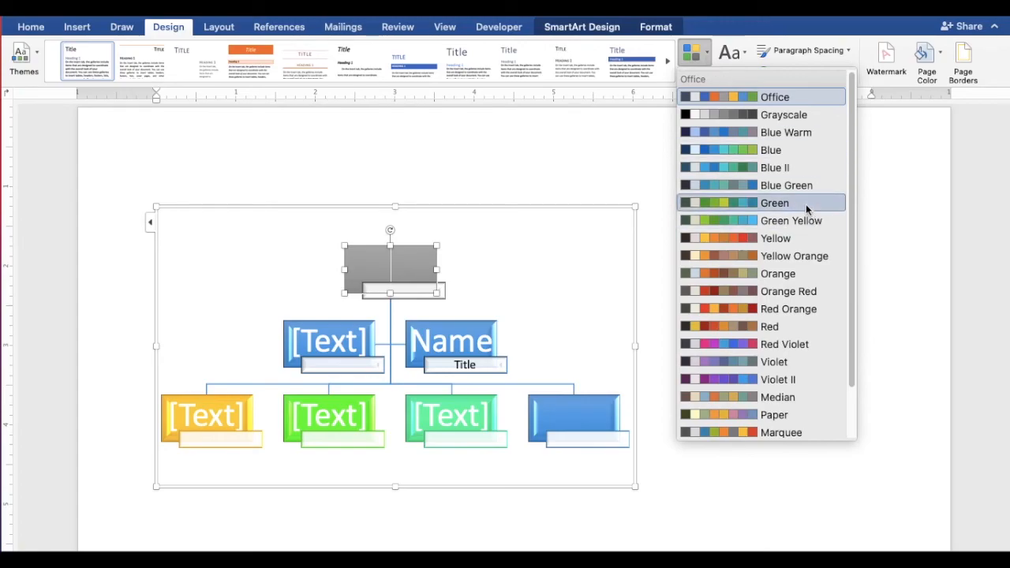
pyautogui.click(773, 202)
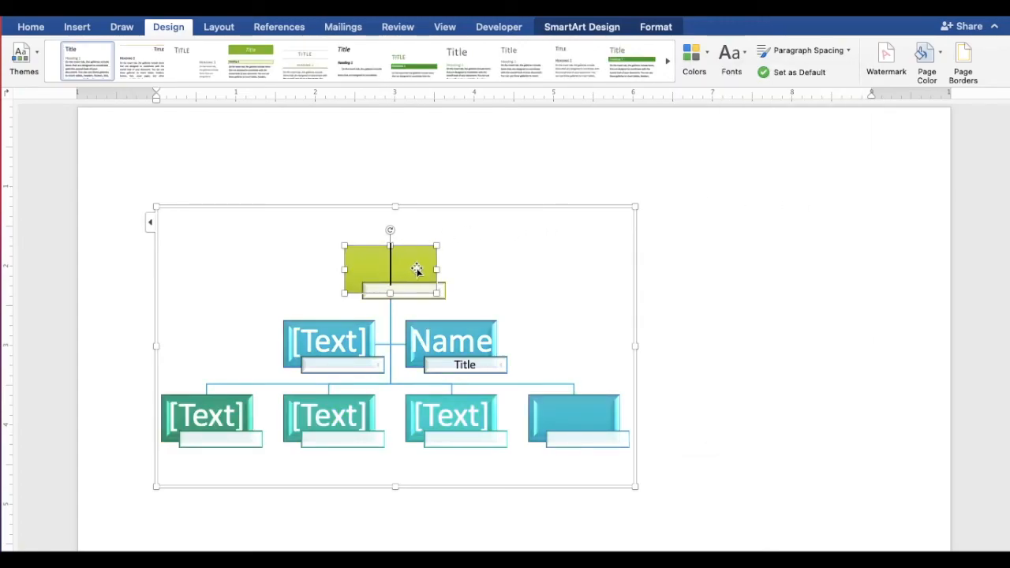
pyautogui.click(390, 266)
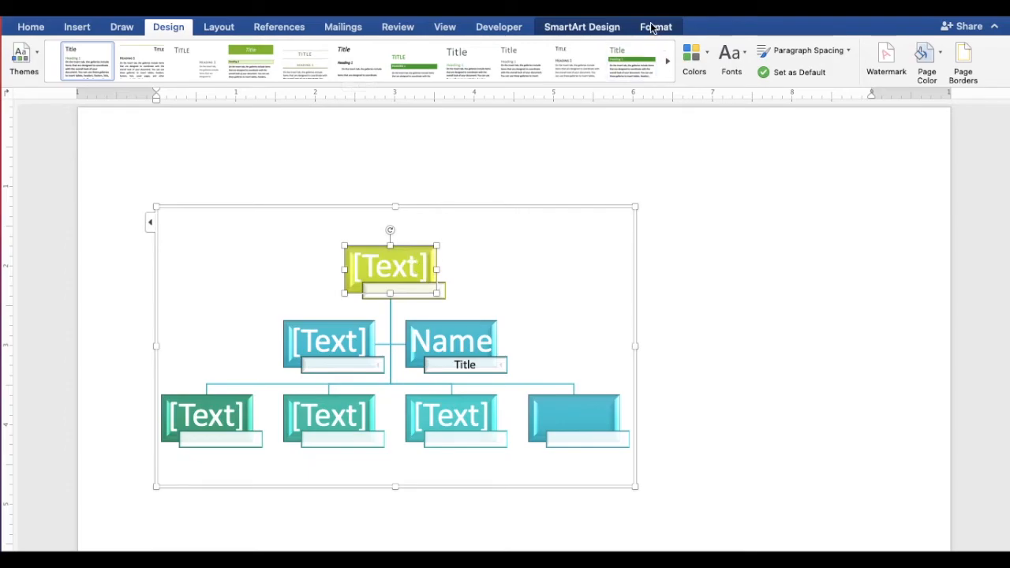
pyautogui.click(656, 25)
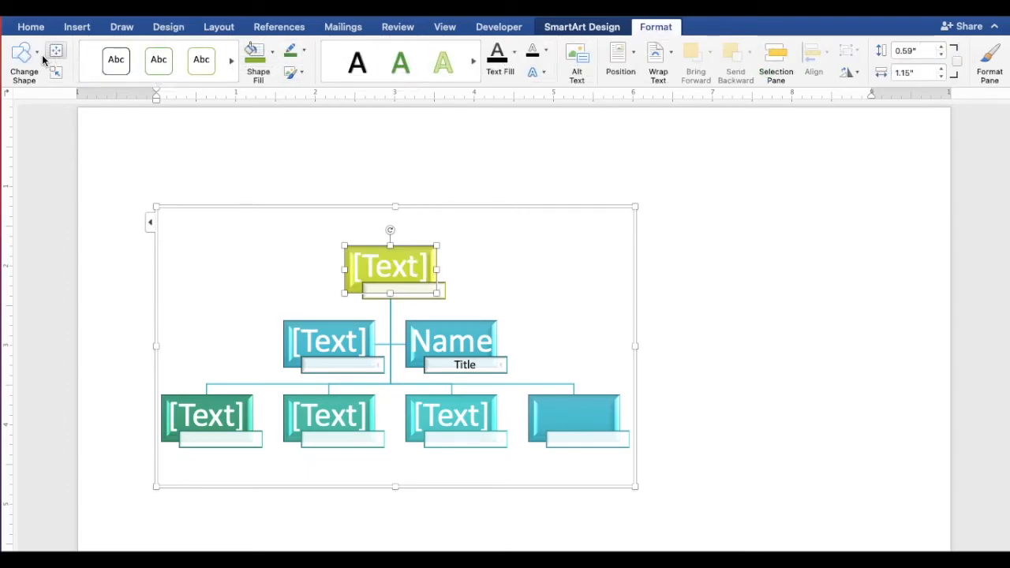
pyautogui.moveTo(24, 60)
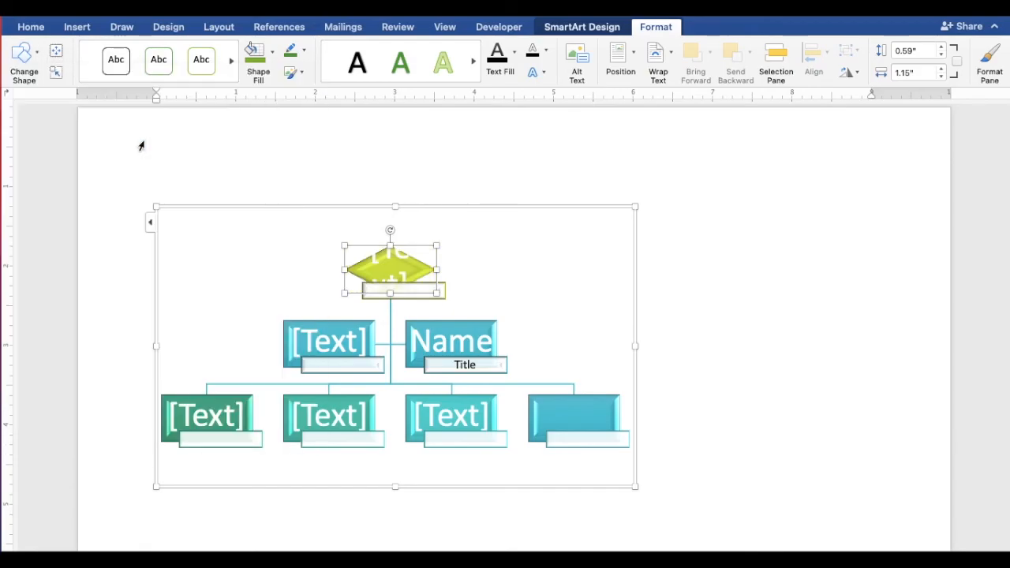
# Step: Drag the sizing handle of the diamond top shape to enlarge it
pyautogui.moveTo(344, 245); pyautogui.dragTo(334, 231)
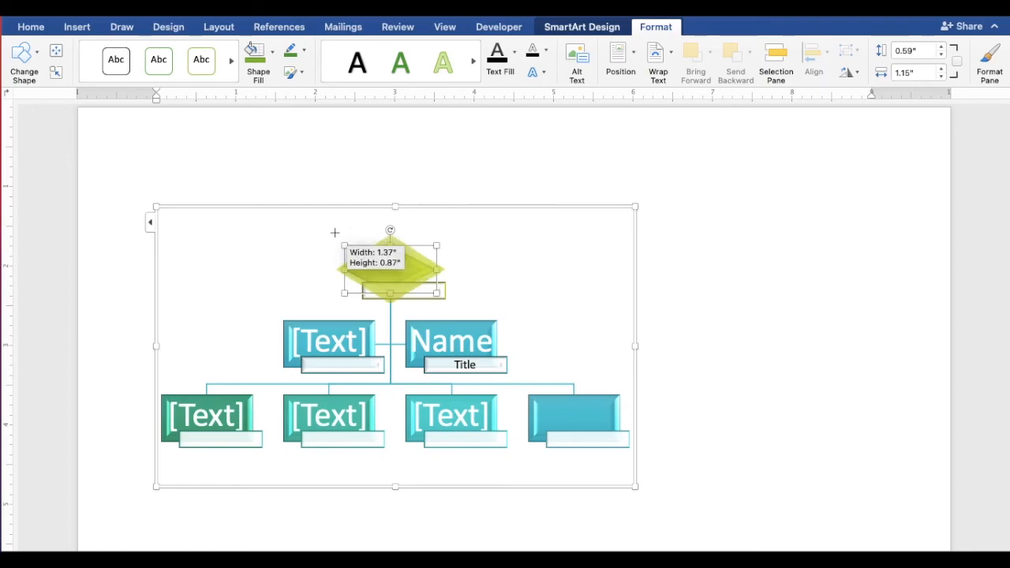